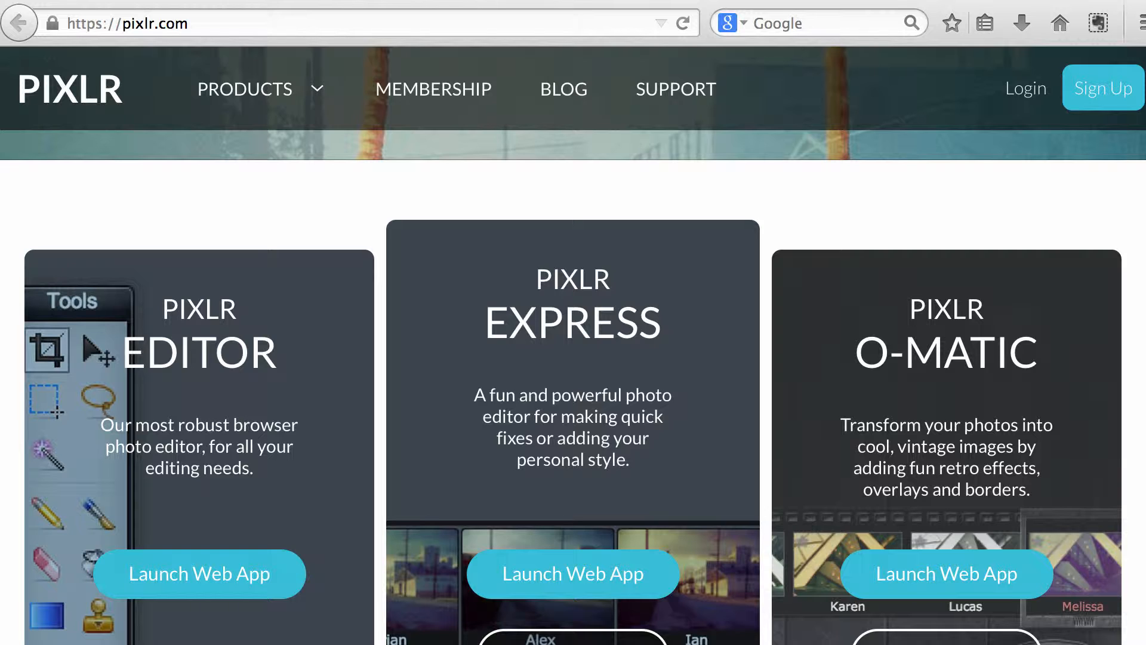
pyautogui.moveTo(89, 121)
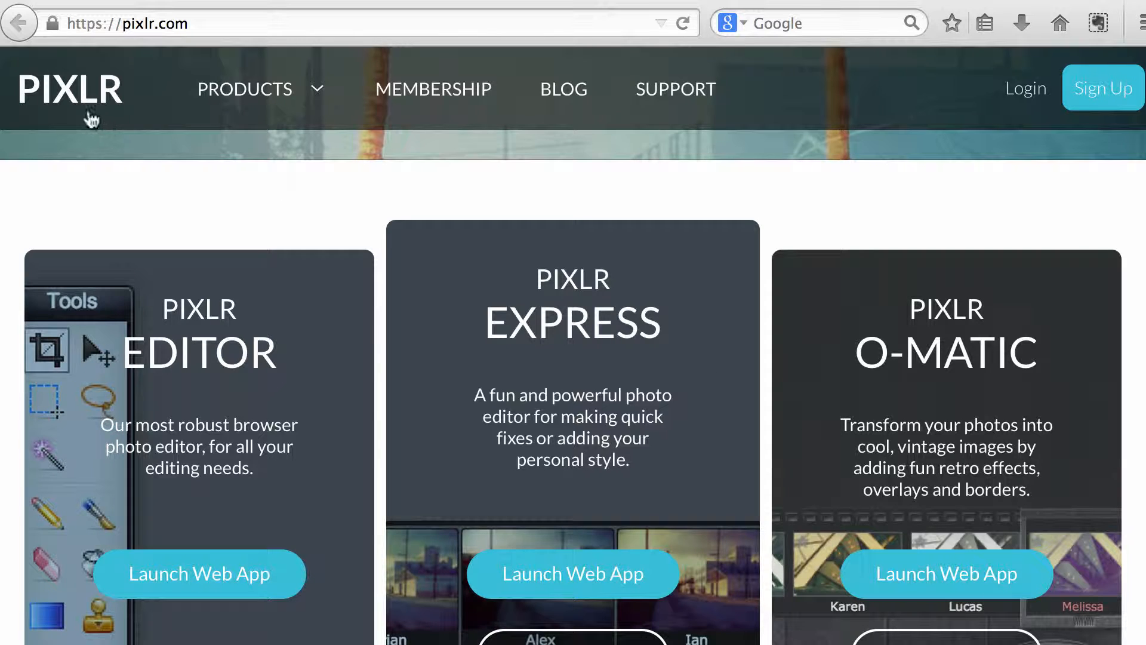
pyautogui.moveTo(140, 49)
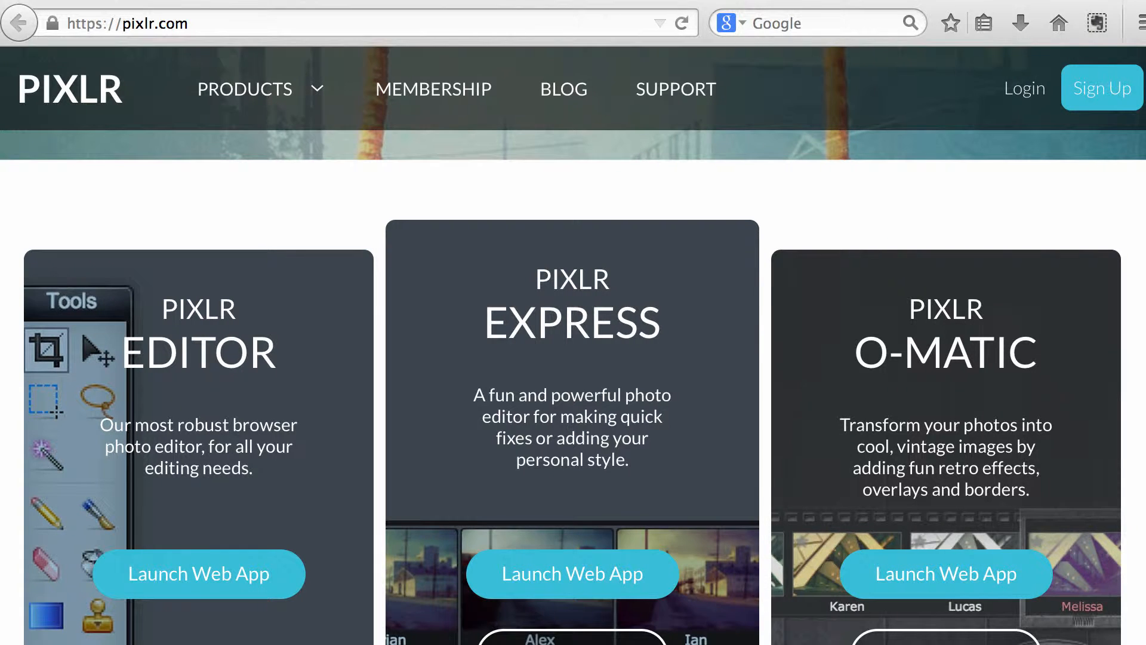
# Launch the Pixlr Express web app, dismiss the resolution notice, and start a blank four-cell collage.
pyautogui.scroll(-3)
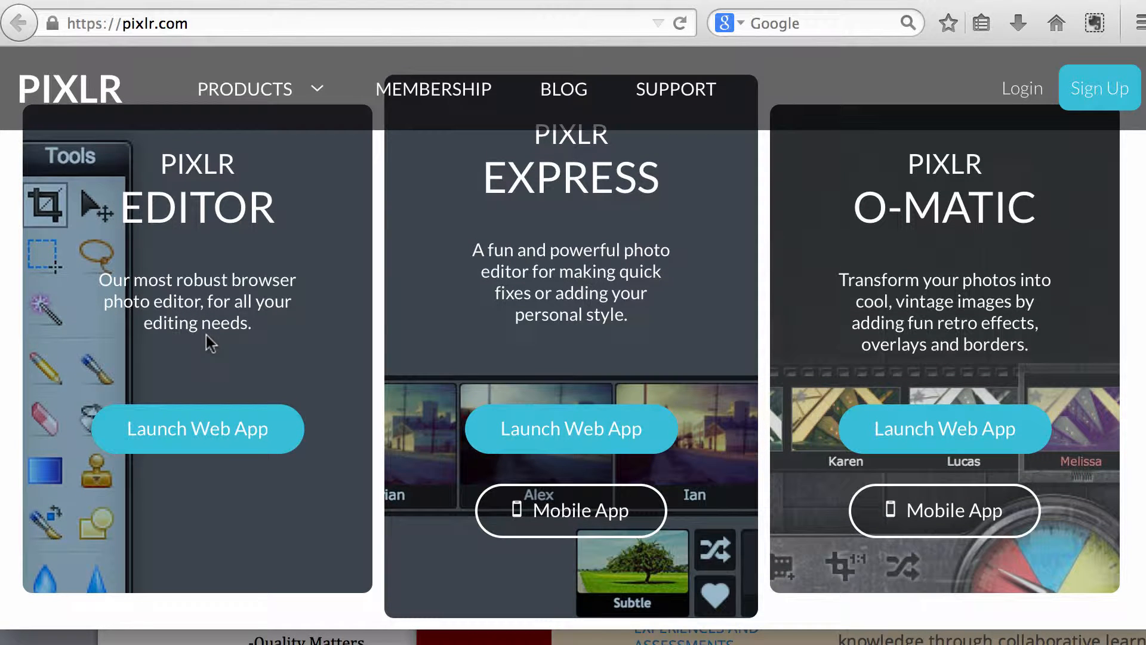
pyautogui.moveTo(219, 417)
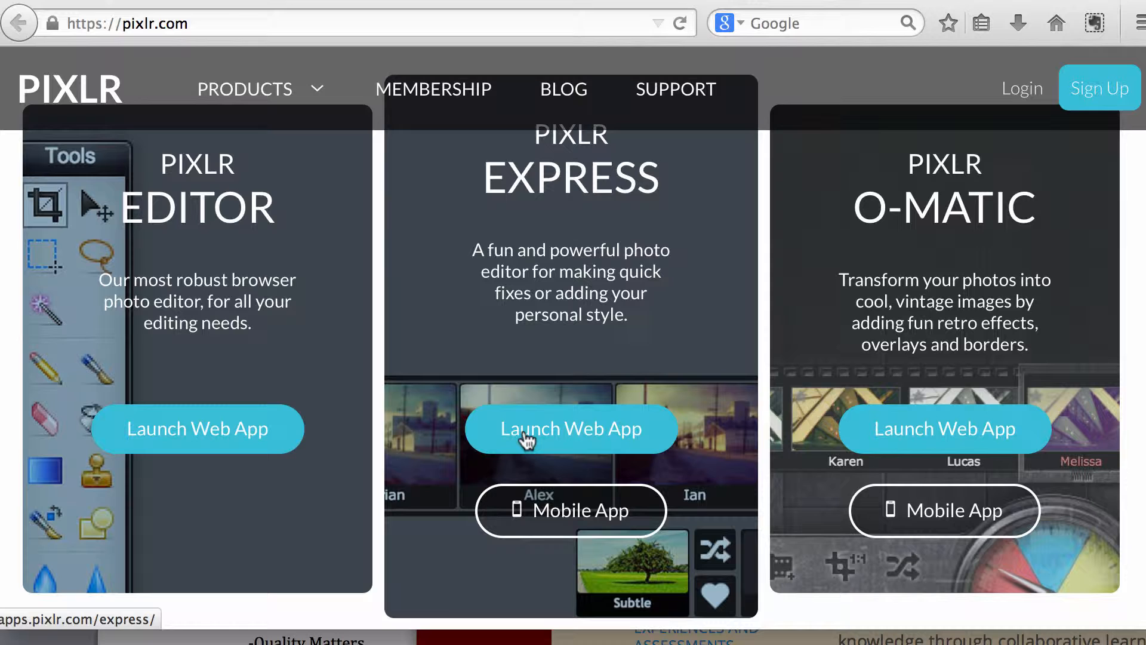
pyautogui.click(570, 429)
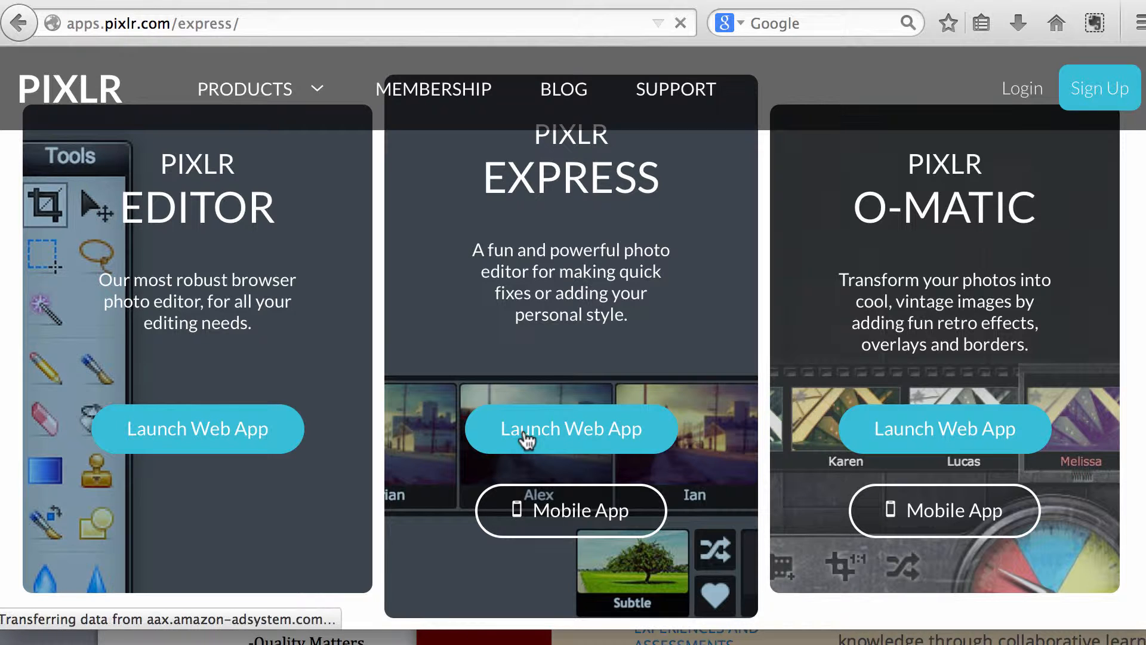
pyautogui.click(570, 429)
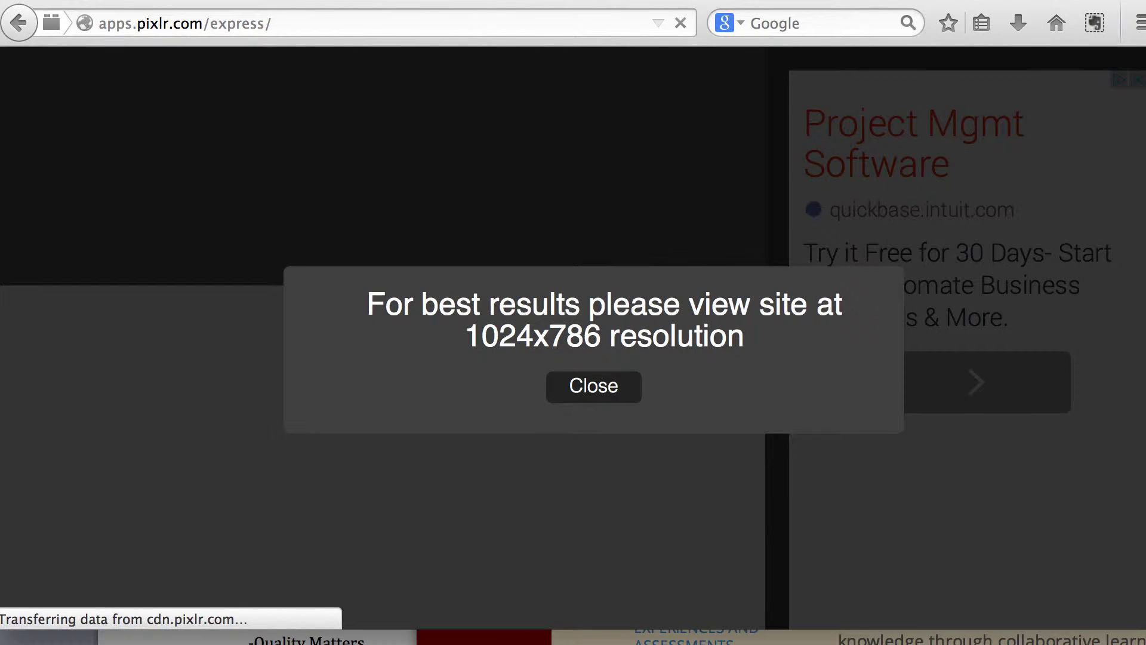
pyautogui.click(593, 386)
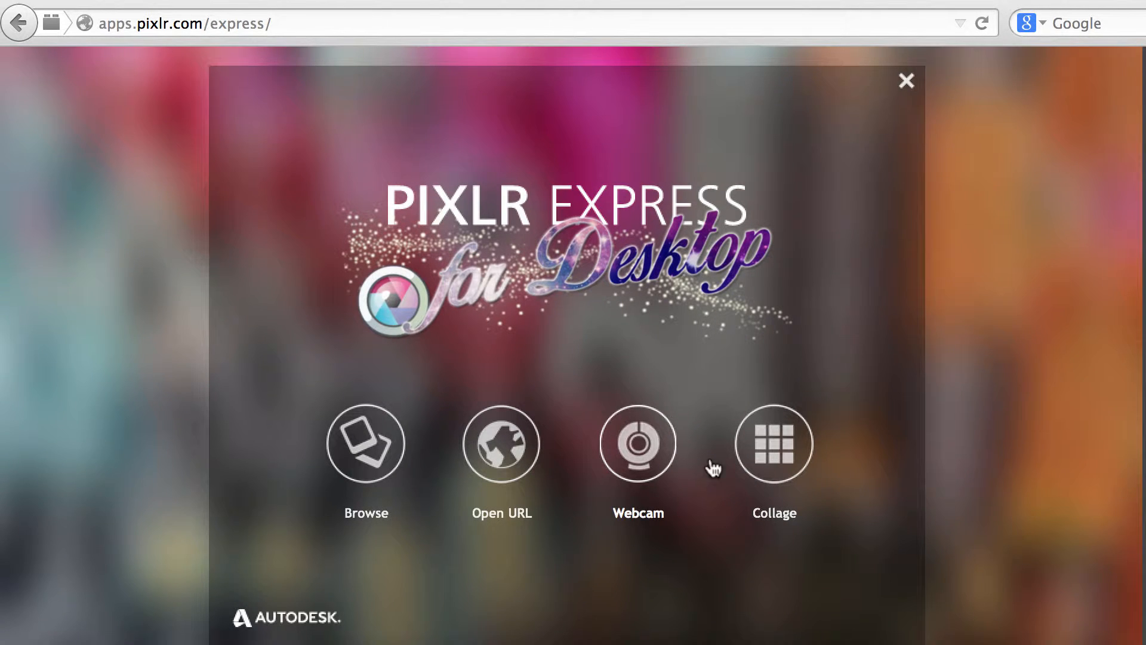
pyautogui.moveTo(365, 443)
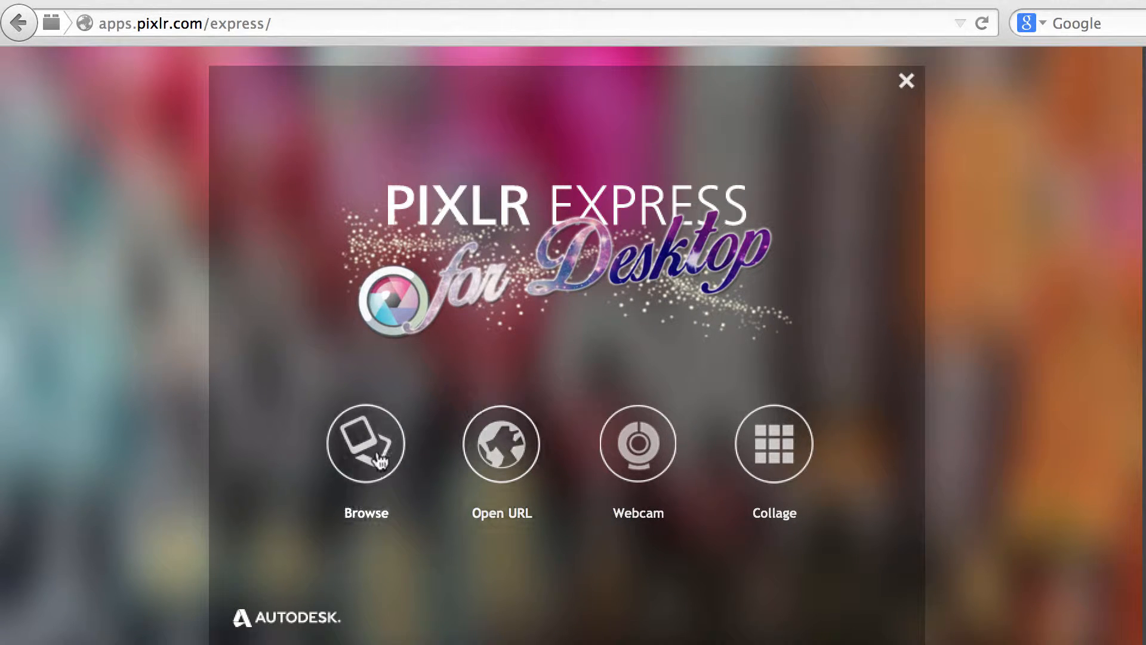
pyautogui.moveTo(436, 444)
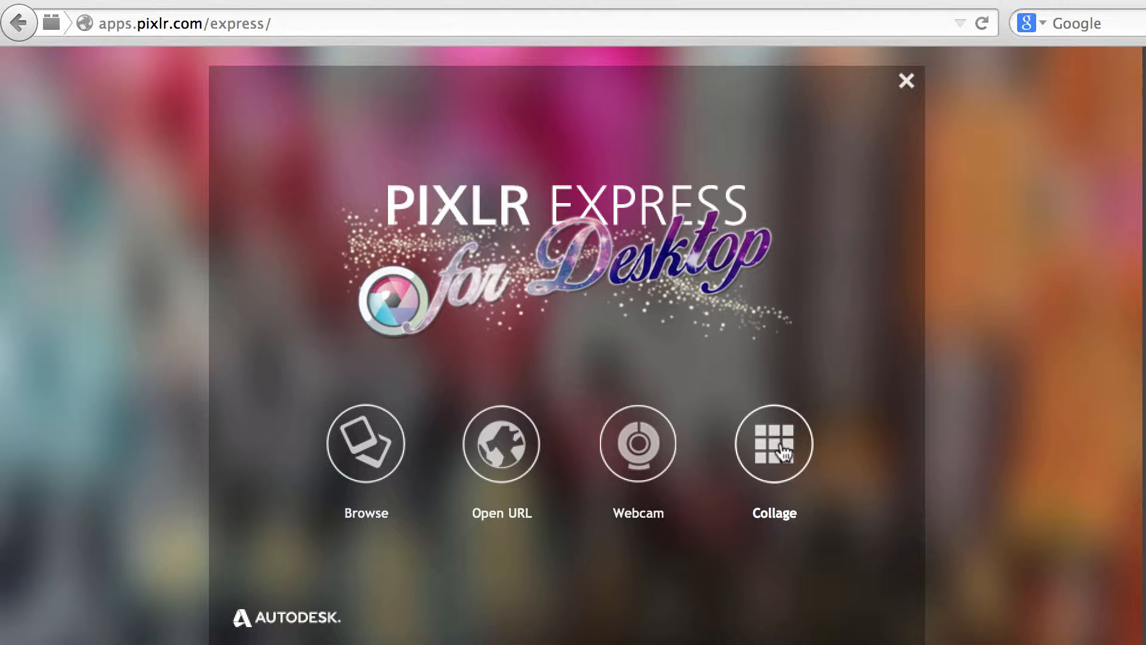
pyautogui.click(773, 442)
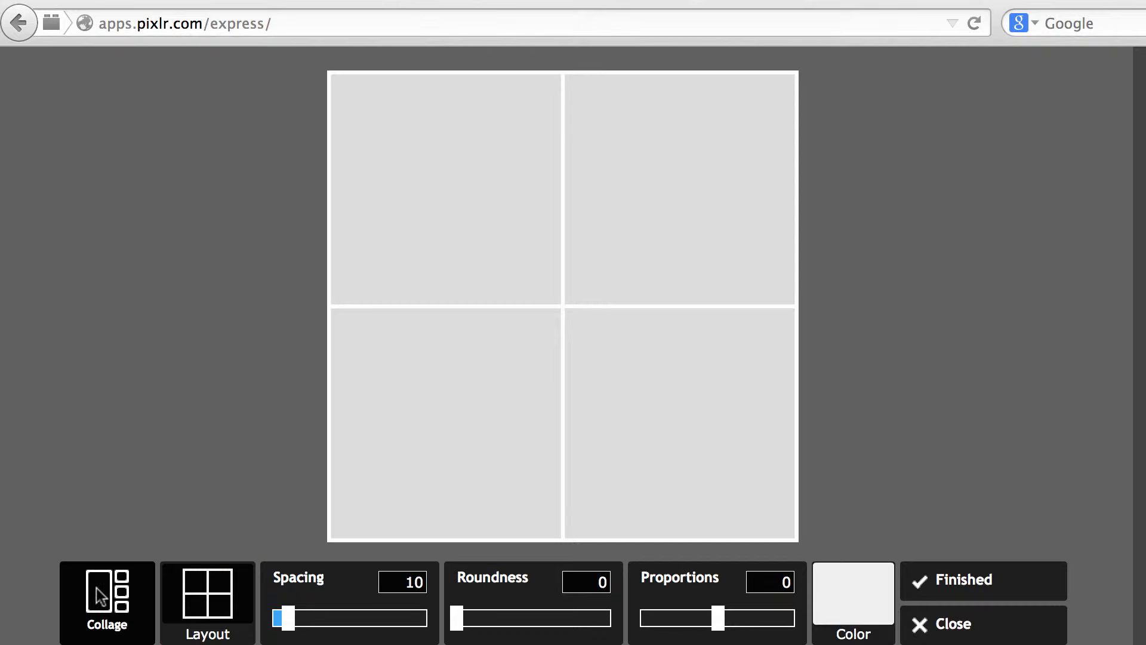
# Switch the collage to the single-row five-cell strip layout with proportions -80.
pyautogui.click(207, 602)
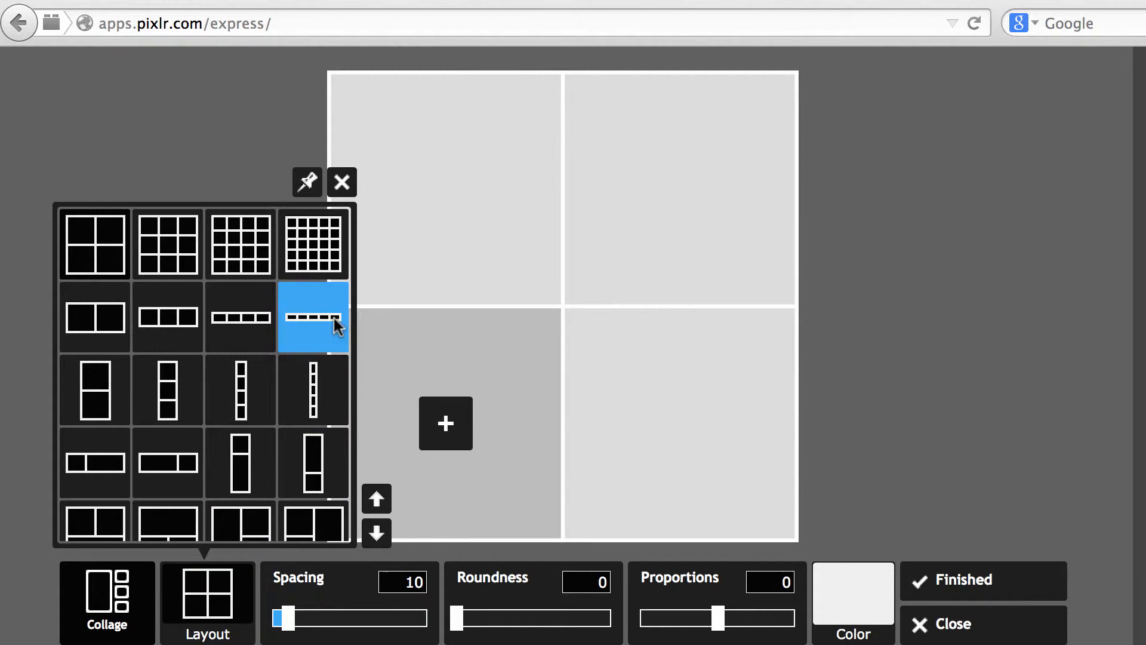
pyautogui.click(376, 532)
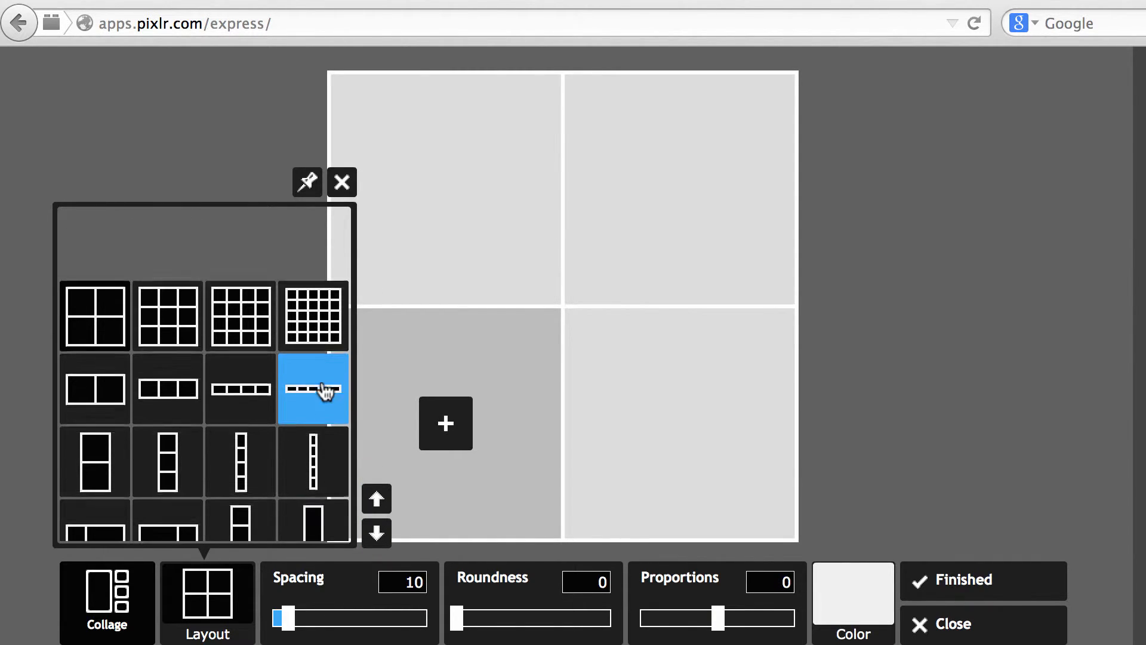
pyautogui.click(313, 388)
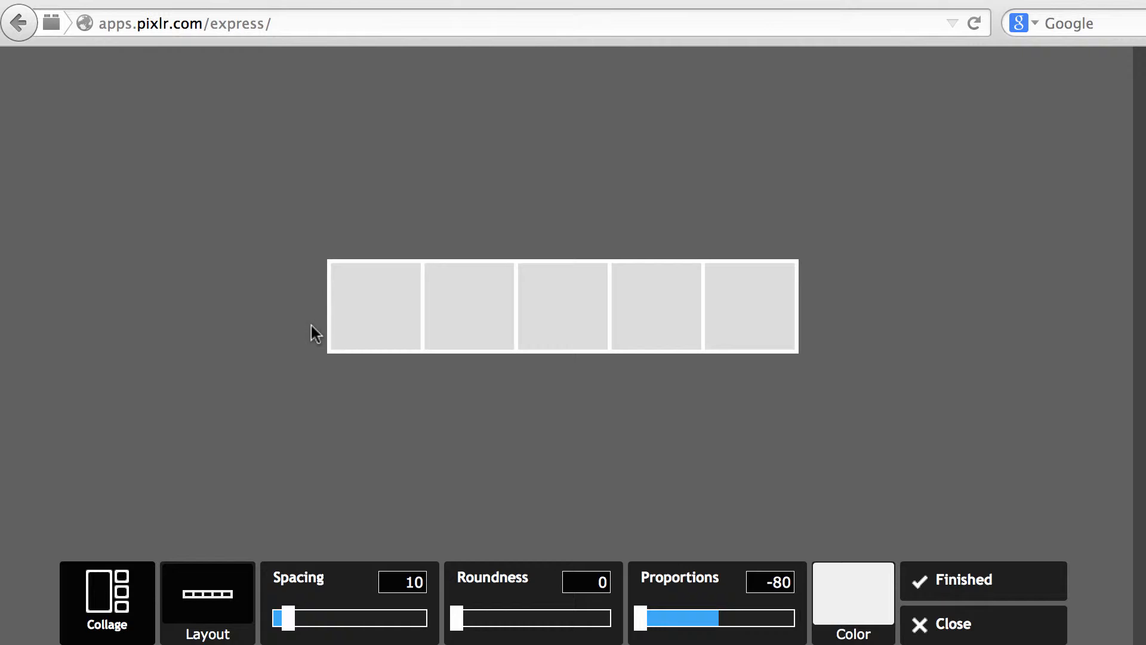
pyautogui.moveTo(375, 306)
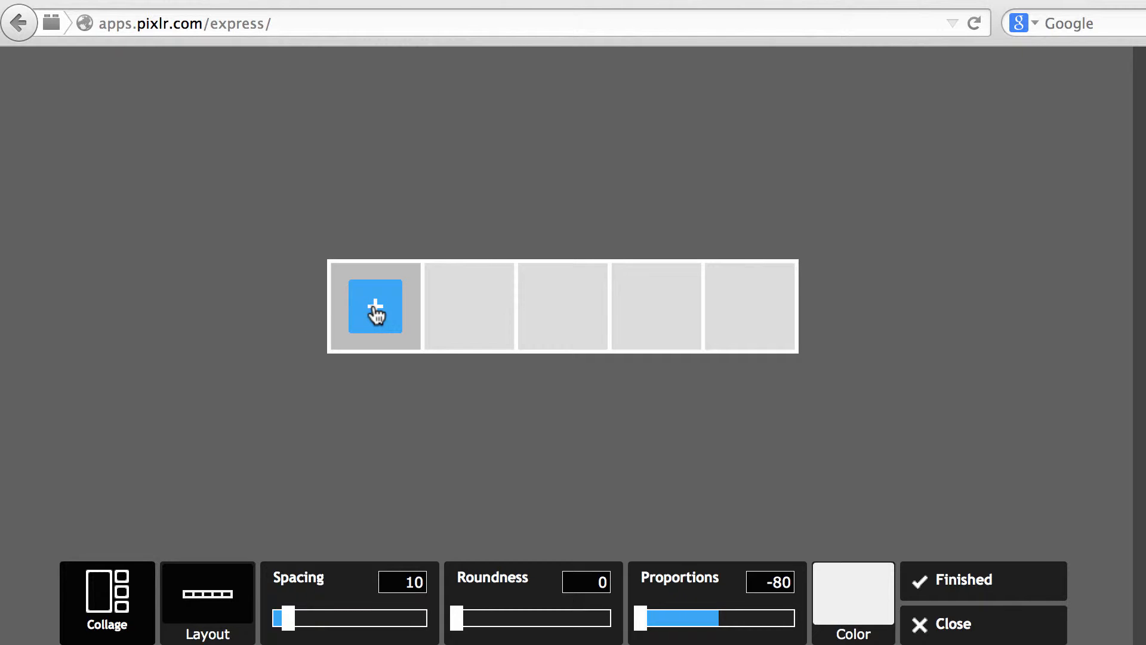
# Fill the five cells with IMG_2602.jpg and other iPad photos, swapping out the third photo.
pyautogui.click(375, 305)
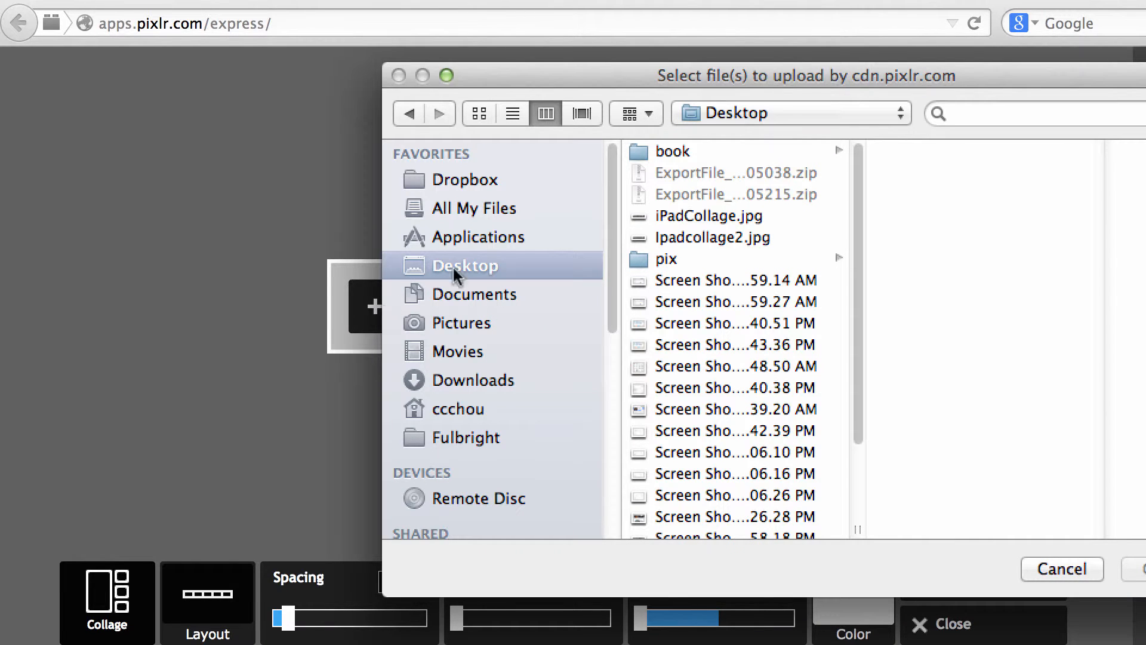
pyautogui.moveTo(475, 323)
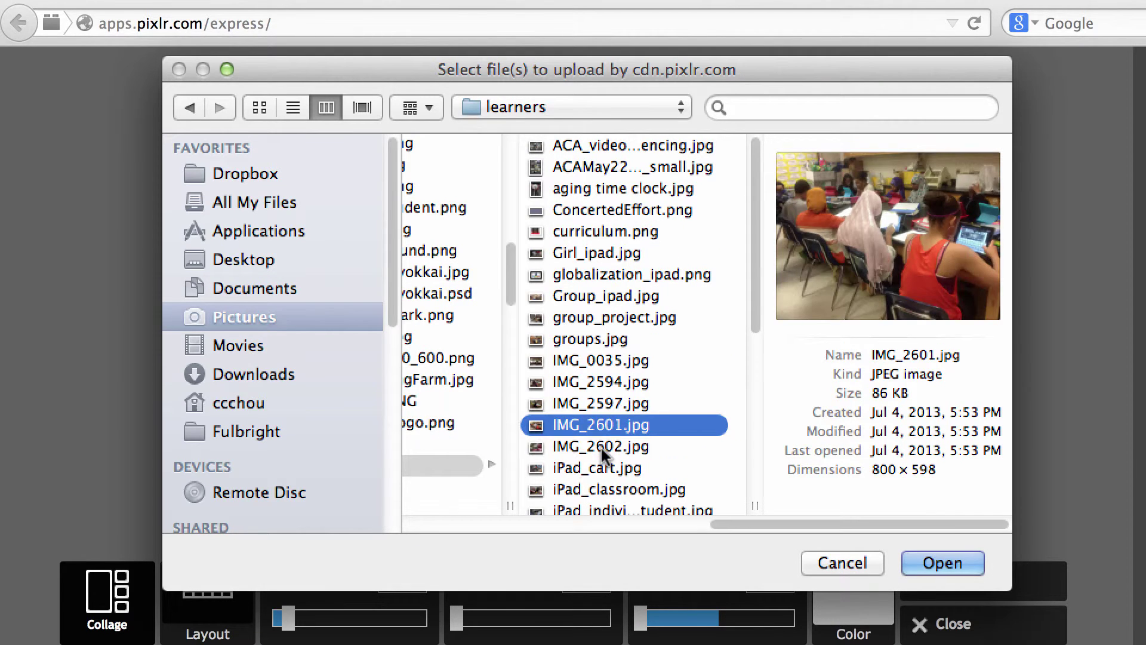
pyautogui.click(601, 446)
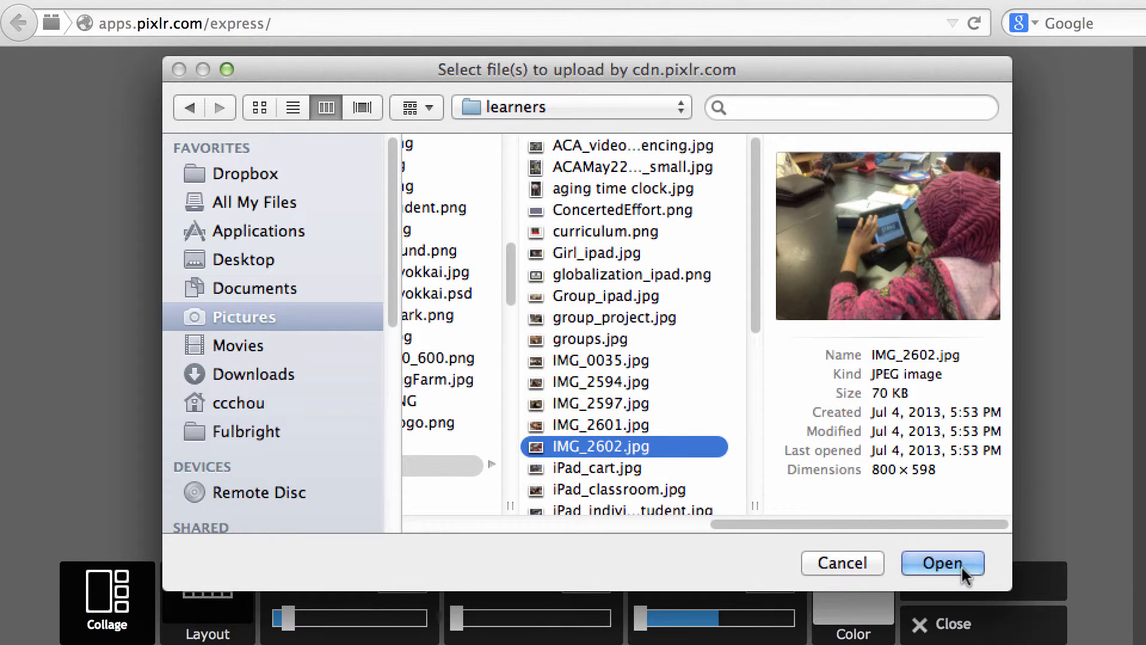
pyautogui.click(942, 563)
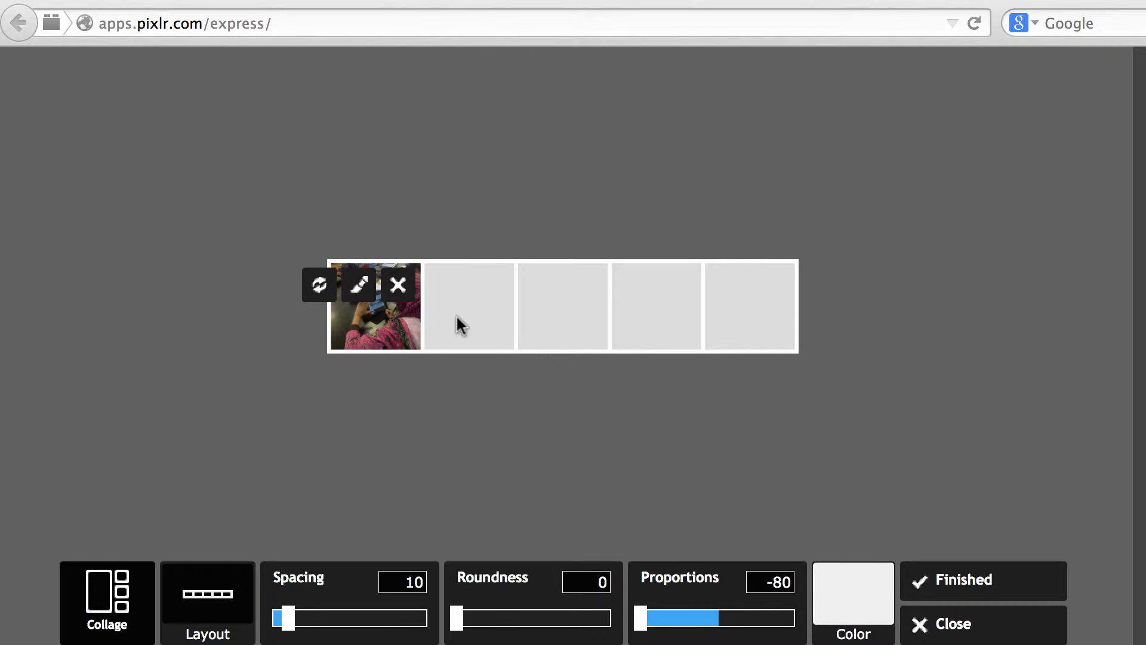
pyautogui.click(468, 305)
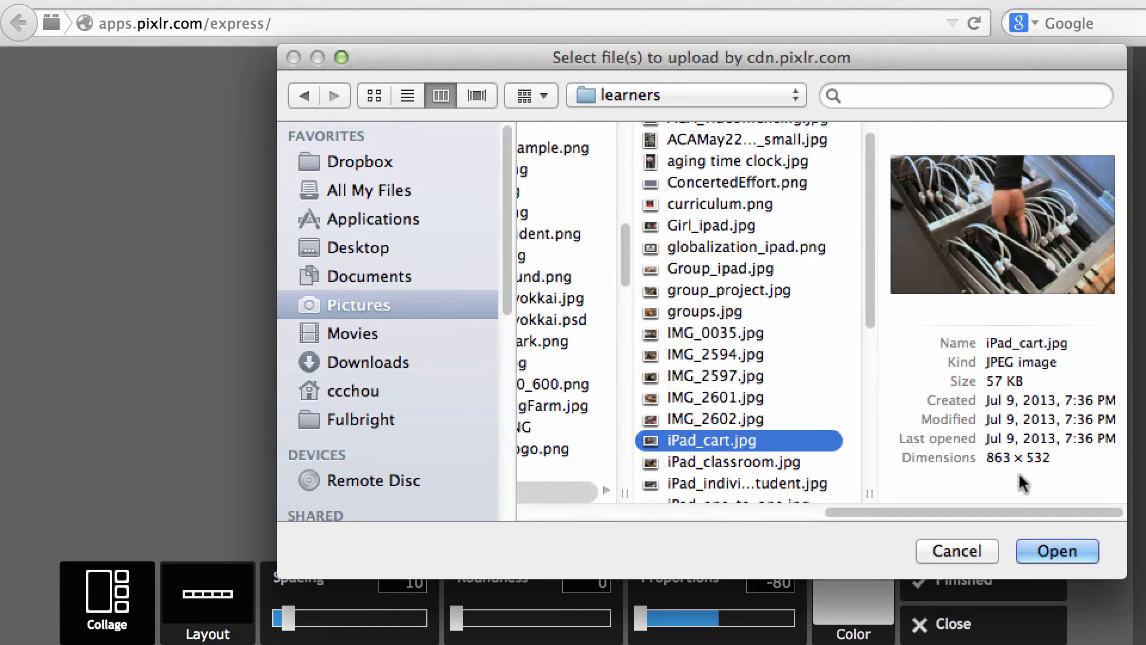
pyautogui.click(1056, 551)
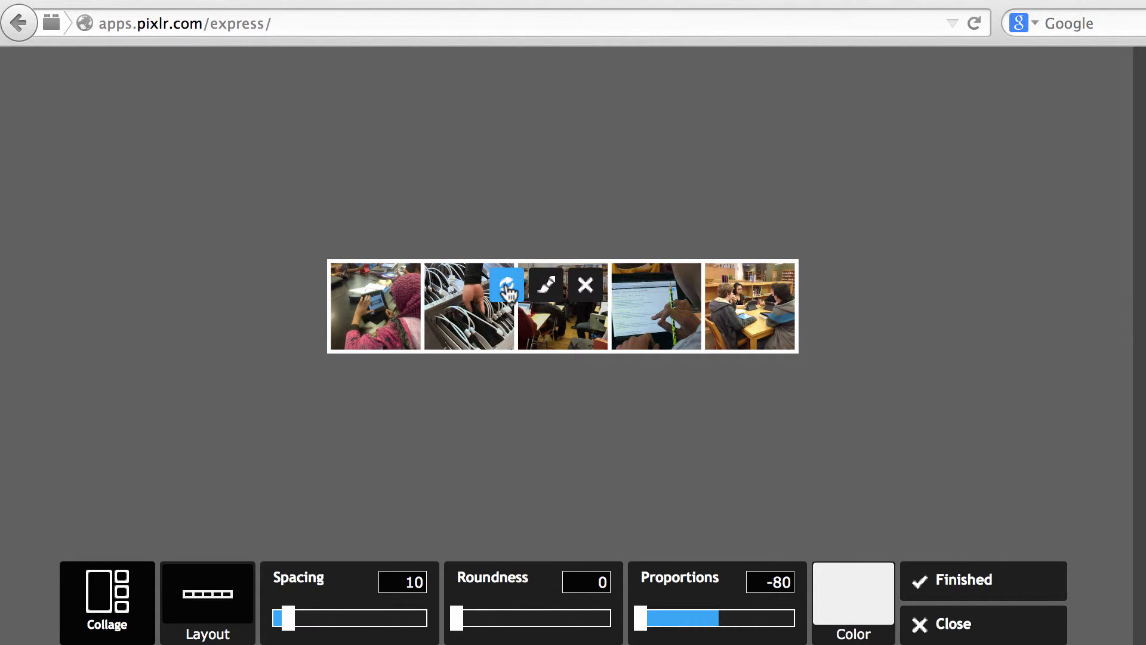
pyautogui.click(507, 285)
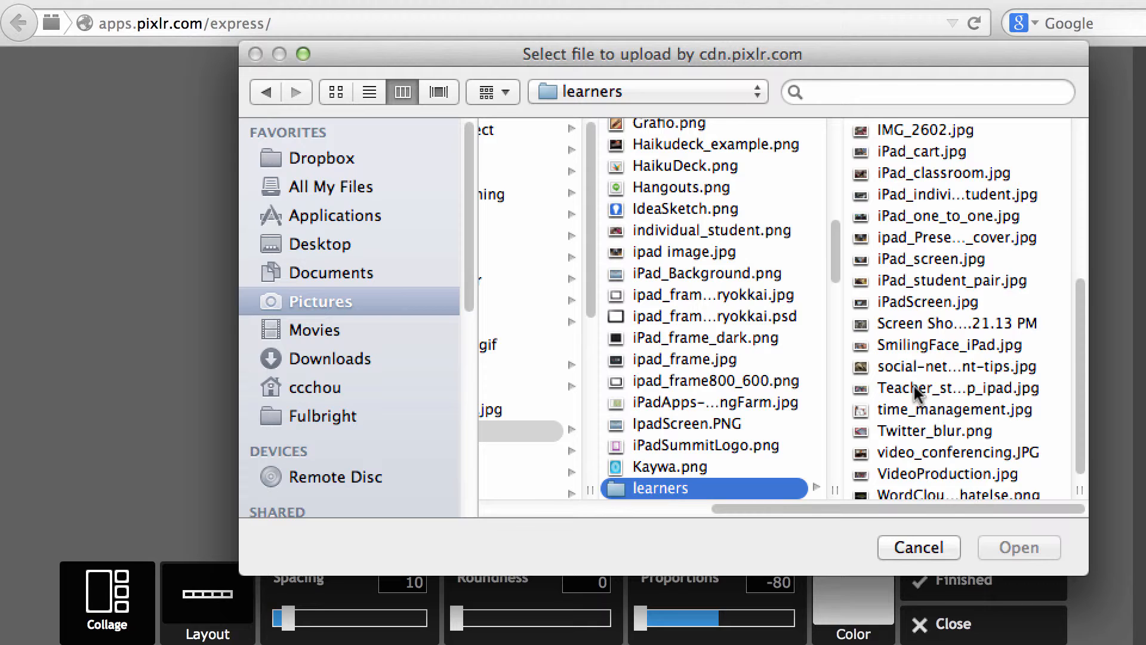
pyautogui.click(1019, 547)
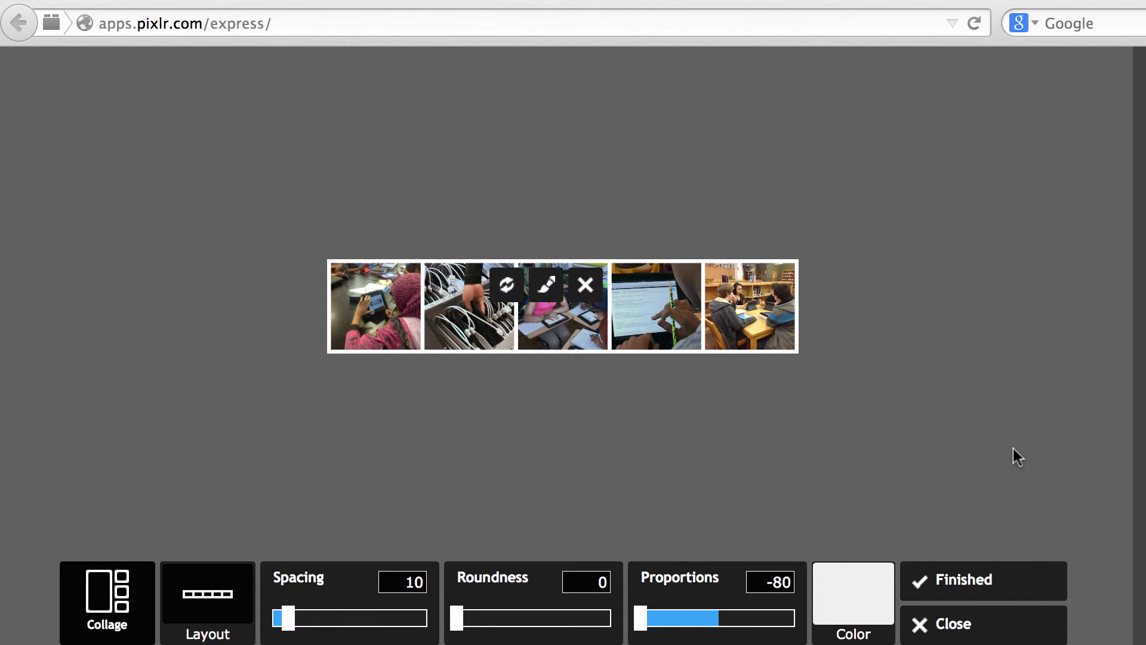
pyautogui.moveTo(393, 570)
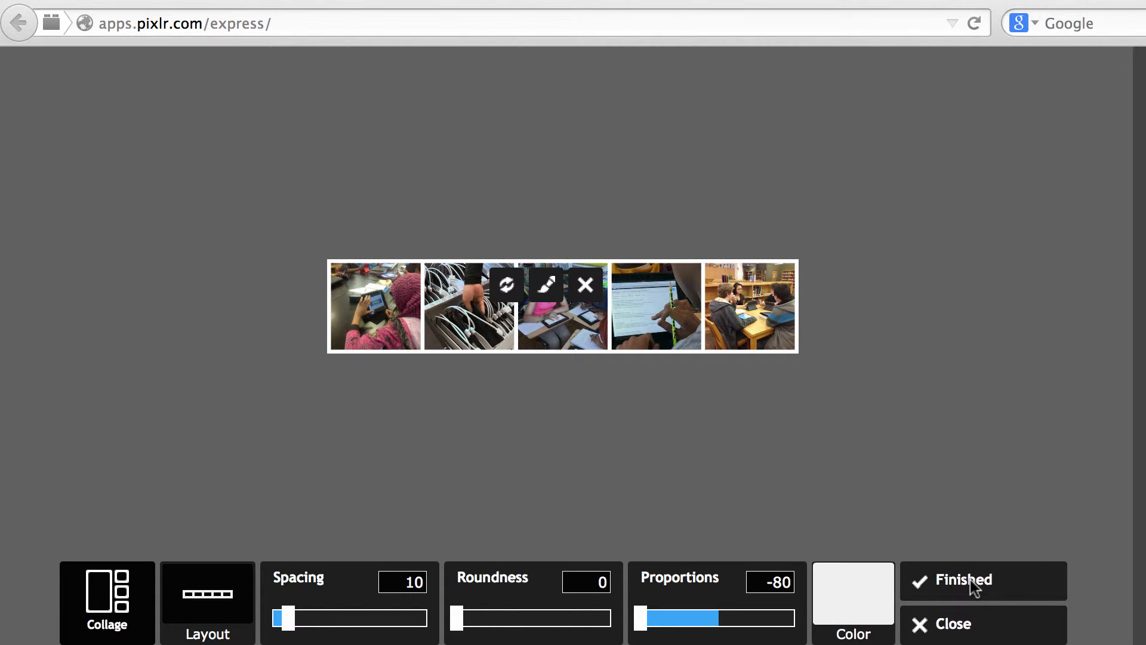
# Open the finished strip in the editor and resize it to 1200 by 240.
pyautogui.click(963, 579)
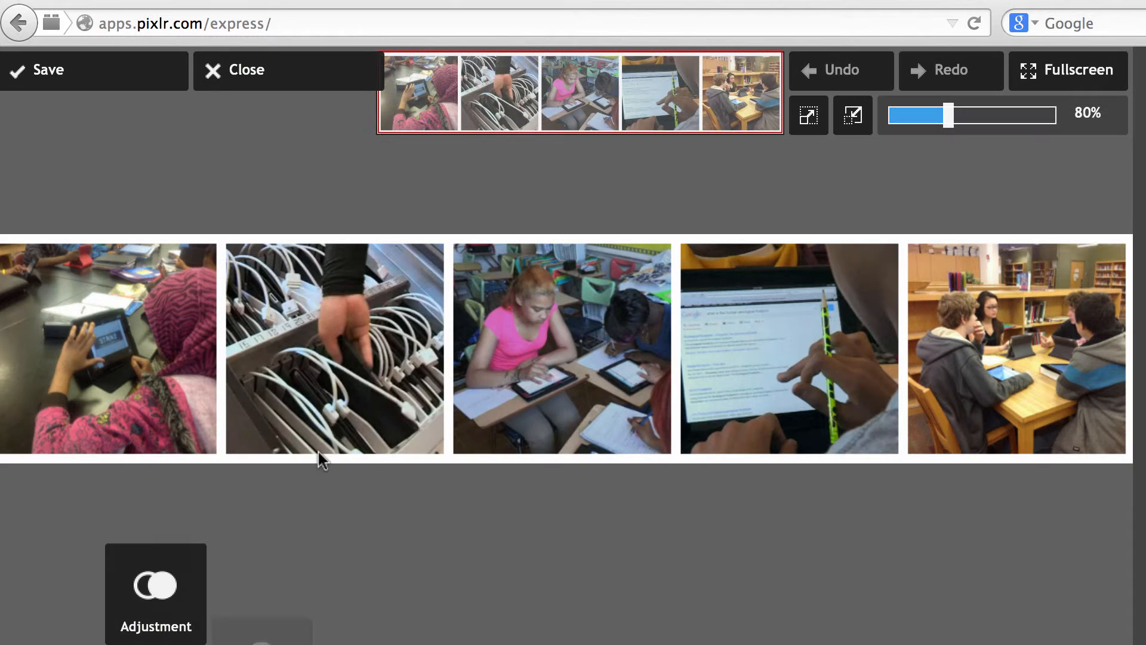
pyautogui.click(156, 585)
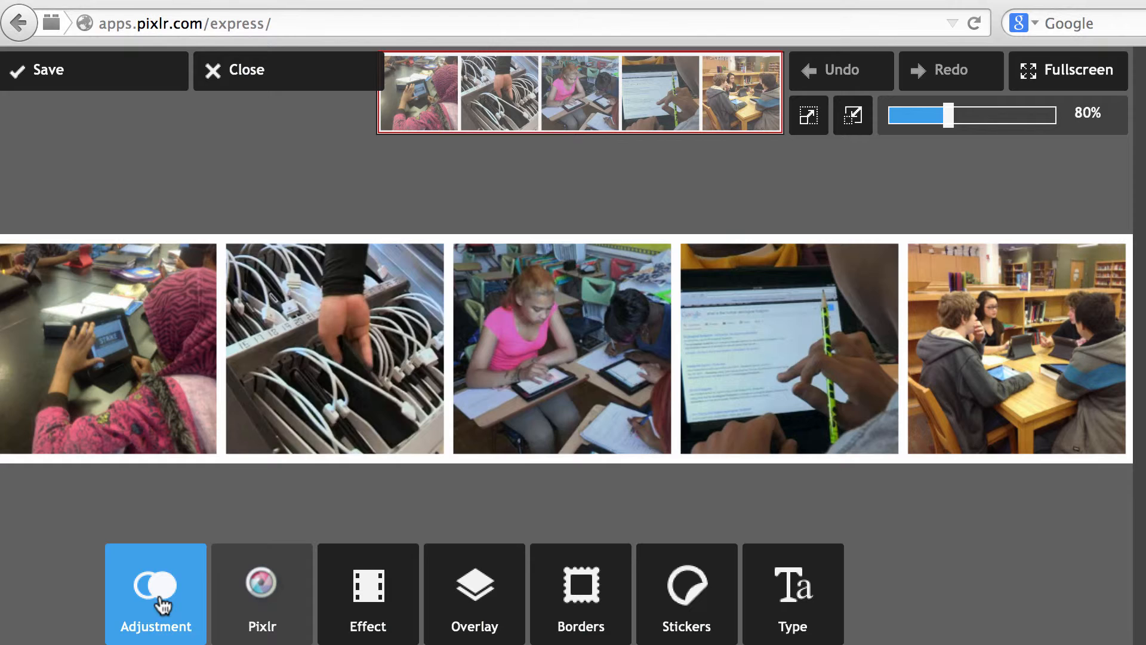
pyautogui.click(156, 593)
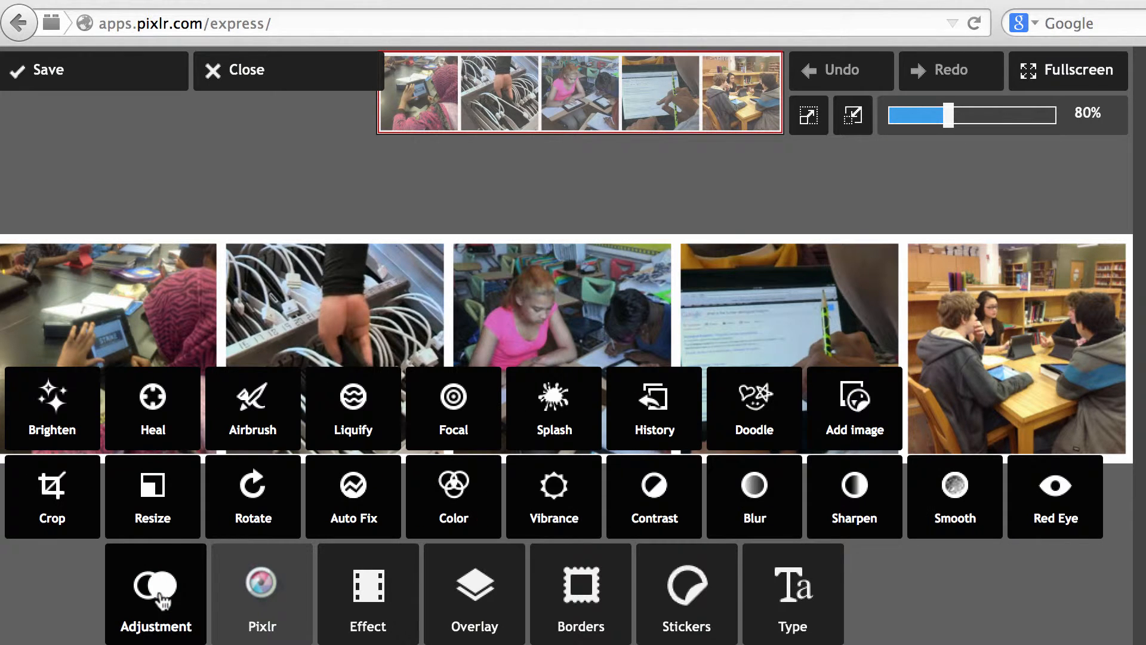
pyautogui.click(152, 497)
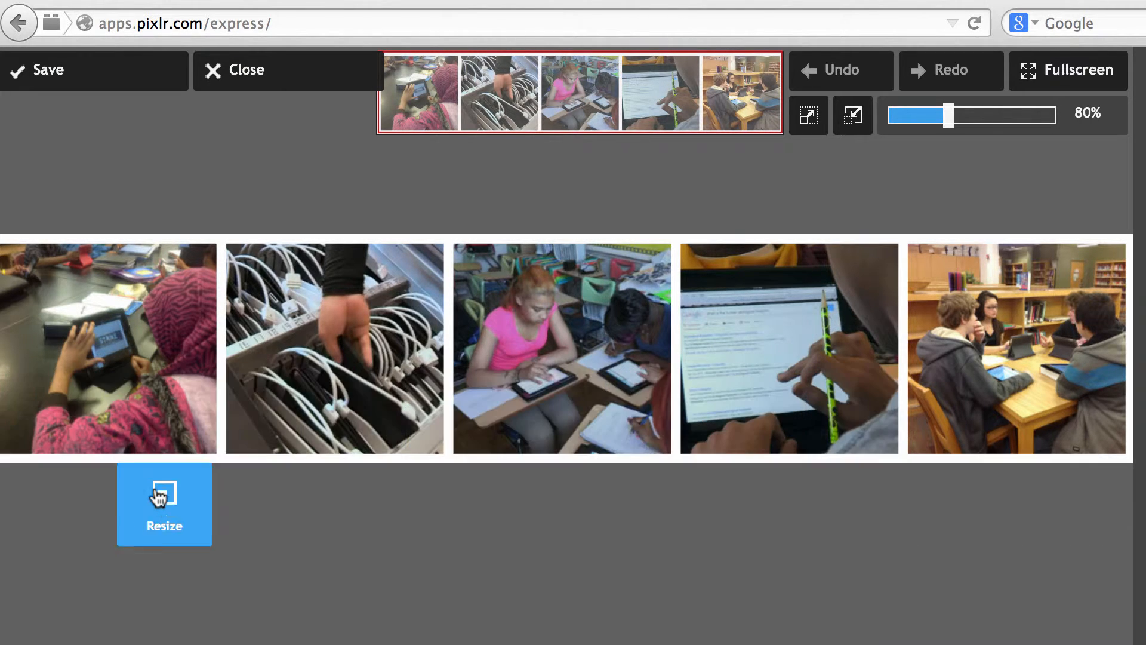
pyautogui.click(164, 504)
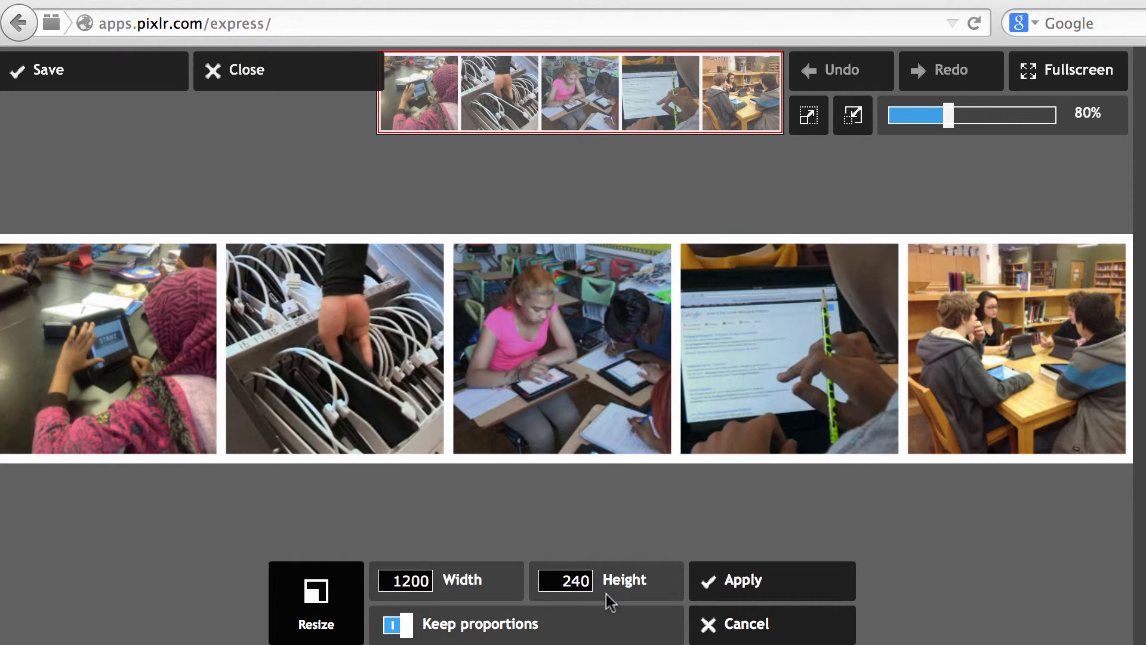
pyautogui.moveTo(596, 590)
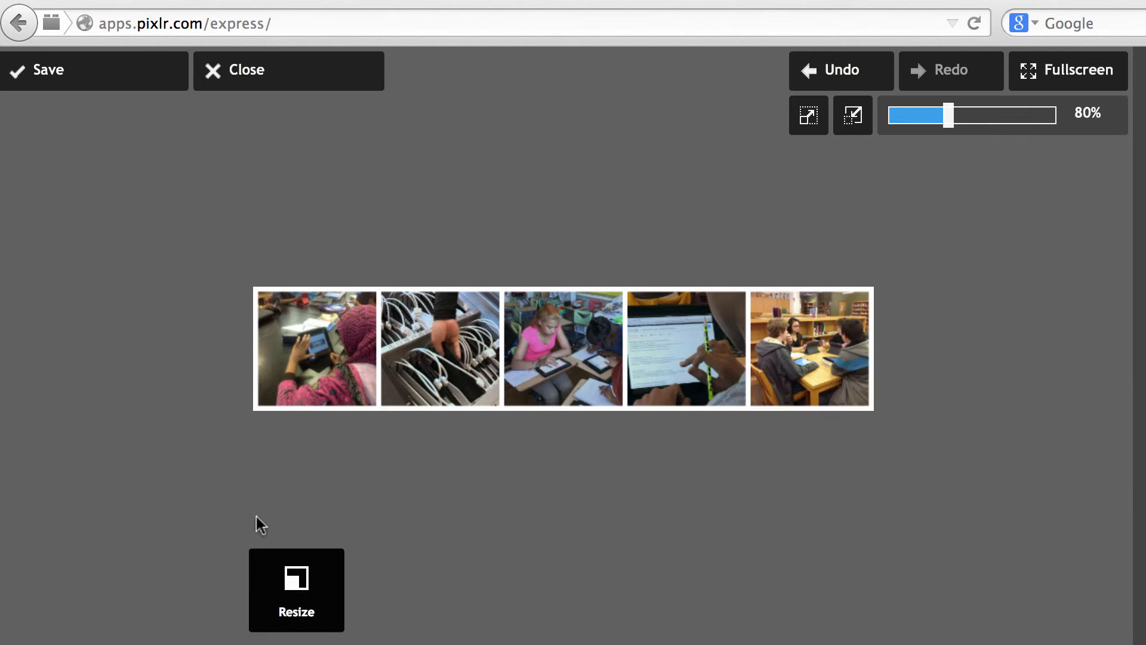
# Name the image collageIpad and save it as a JPG to the Desktop.
pyautogui.click(296, 590)
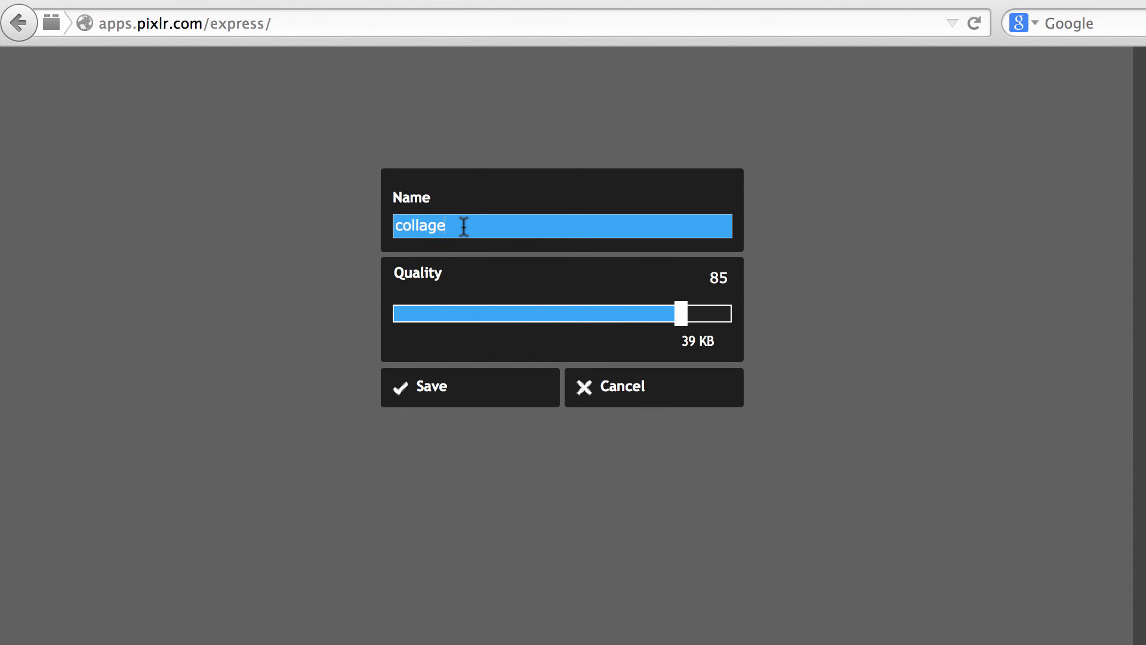
pyautogui.write('Ipad')
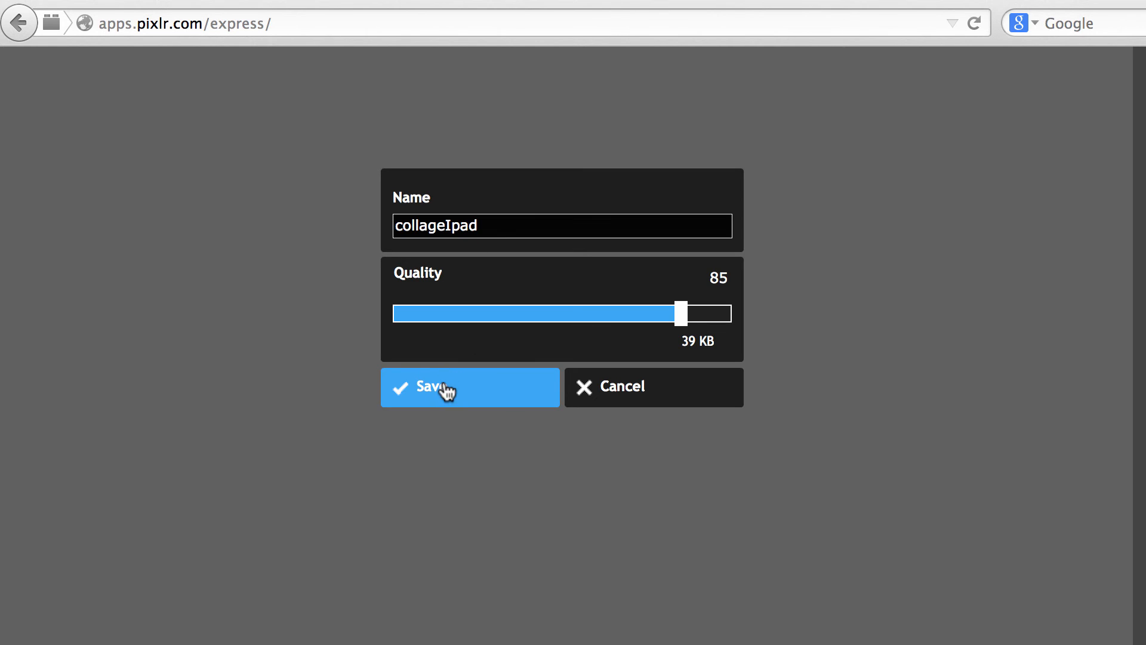
pyautogui.click(468, 387)
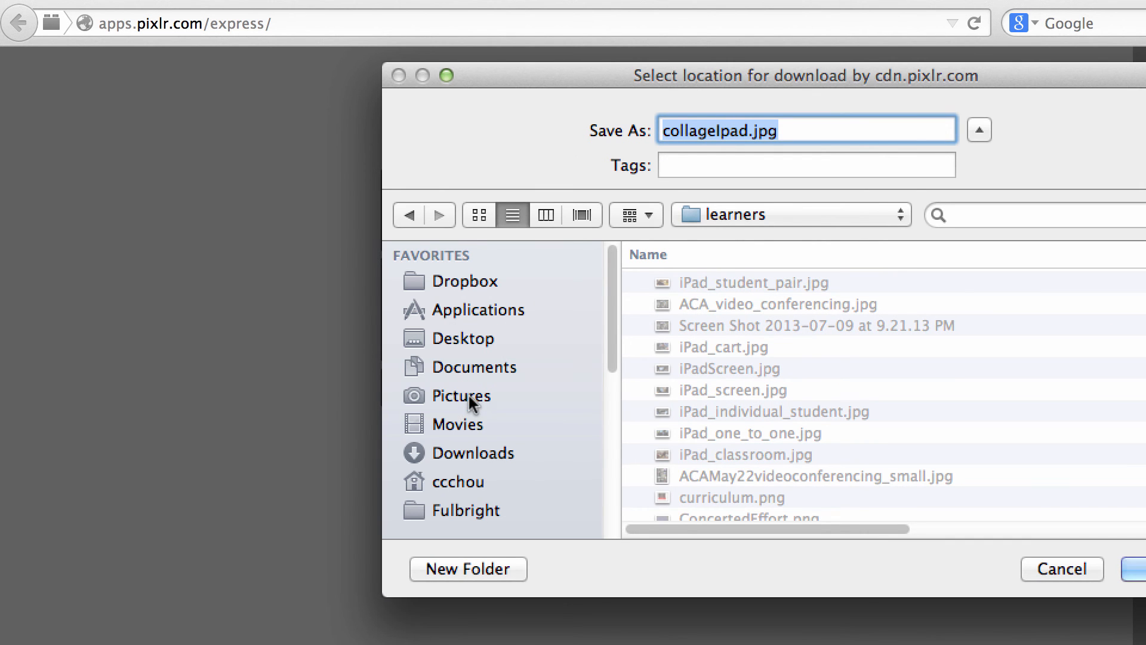
pyautogui.click(466, 338)
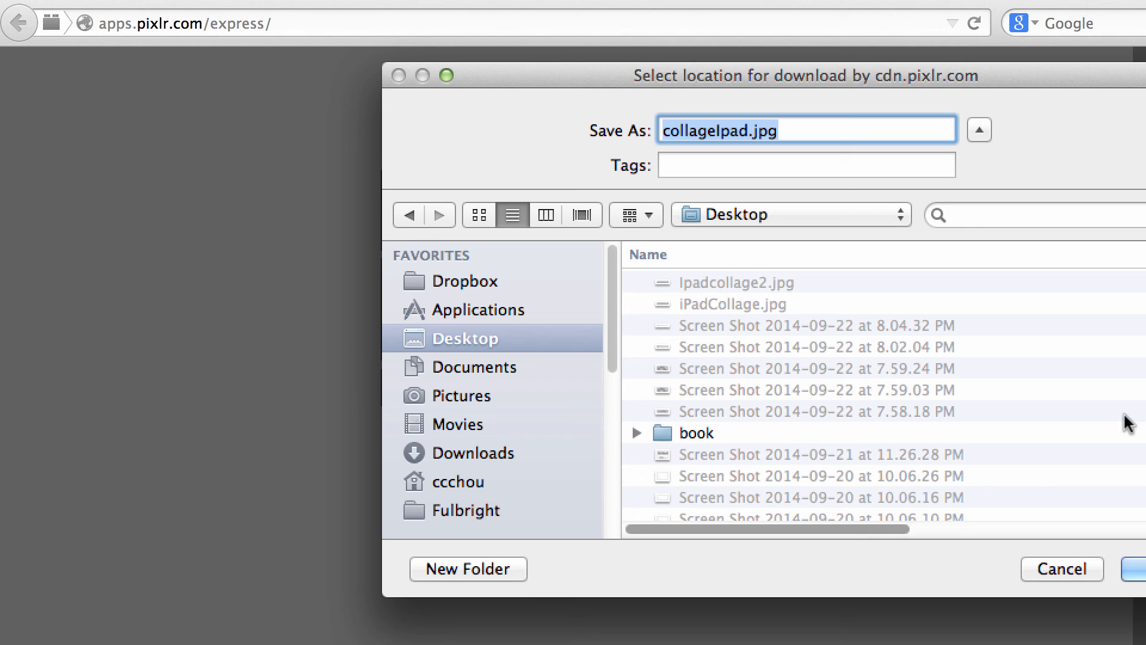
pyautogui.click(1140, 568)
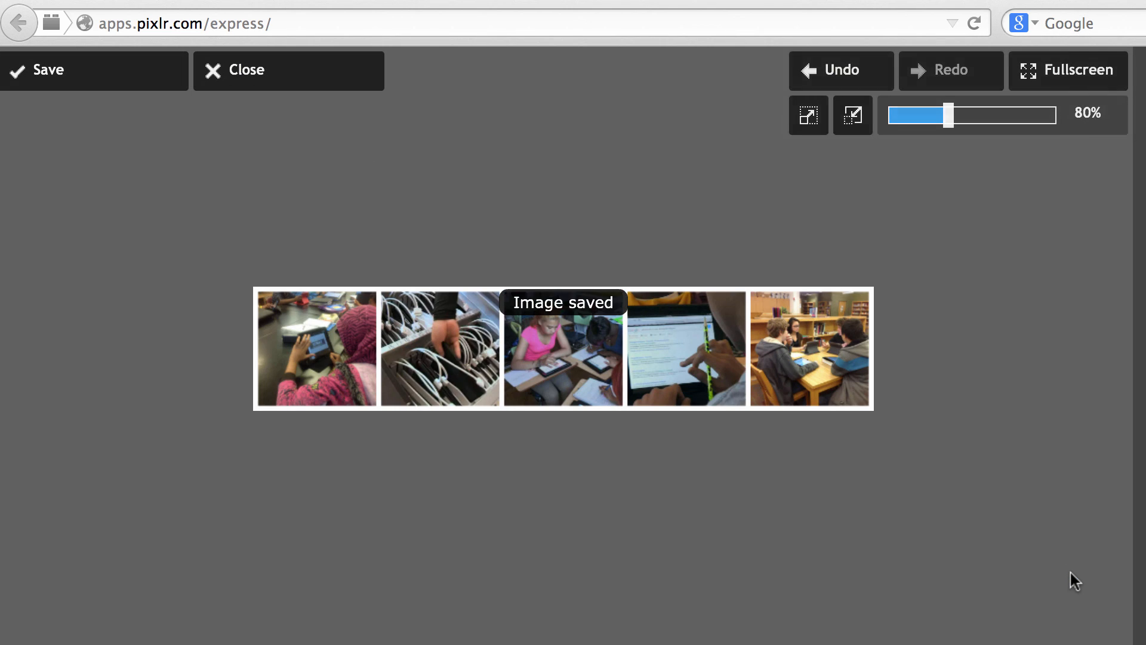